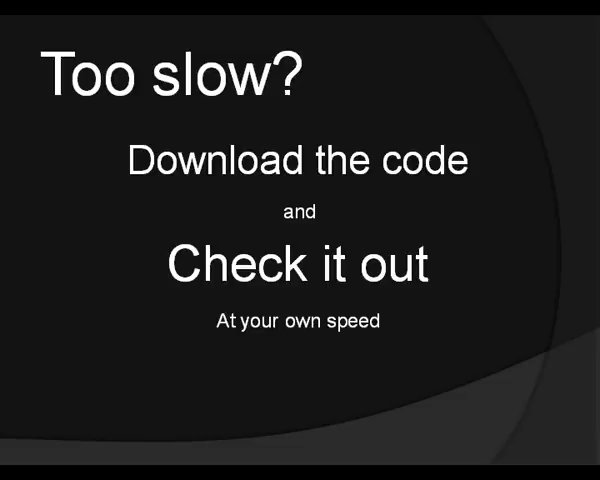
Advance the slideshow from the 'Too slow?' slide to the 'Where Are We Headed?' slide
key(Right)
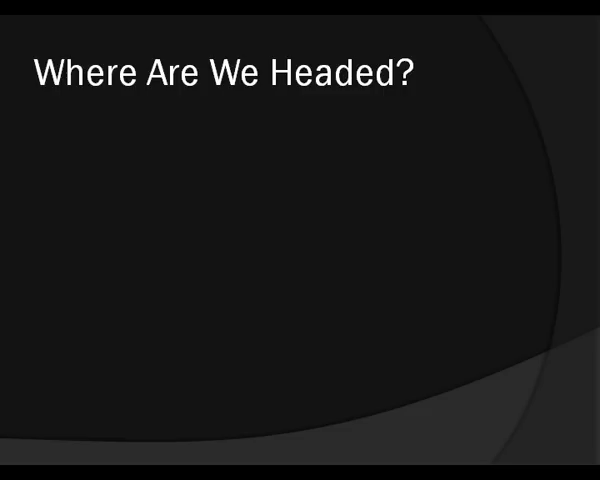